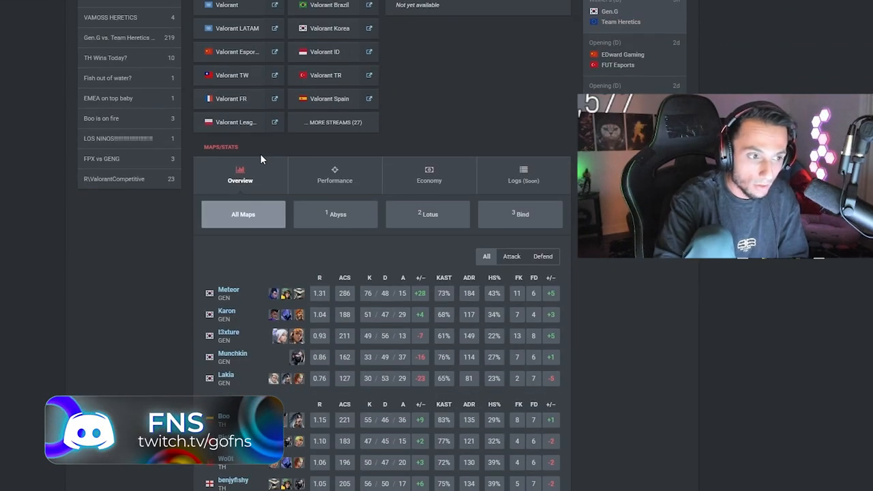
- Scroll up the Gen.G vs Team Heretics match page toward the header
scroll(up, 3)
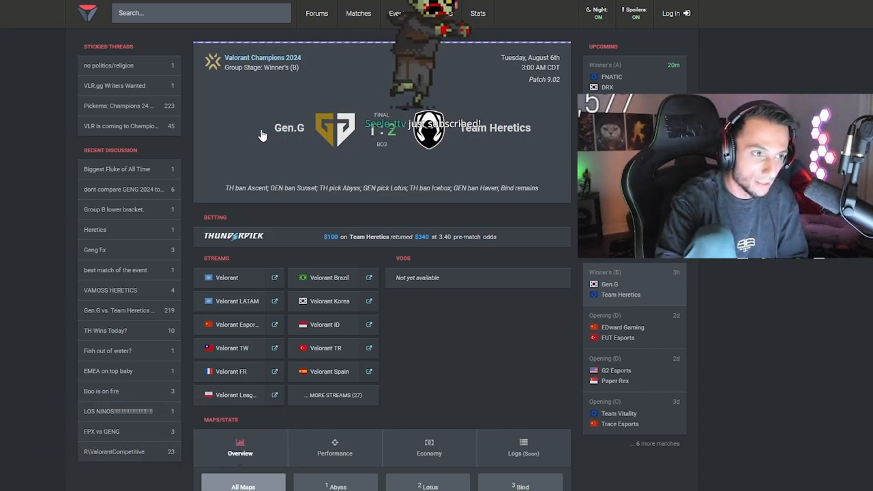
mouse_move(307, 139)
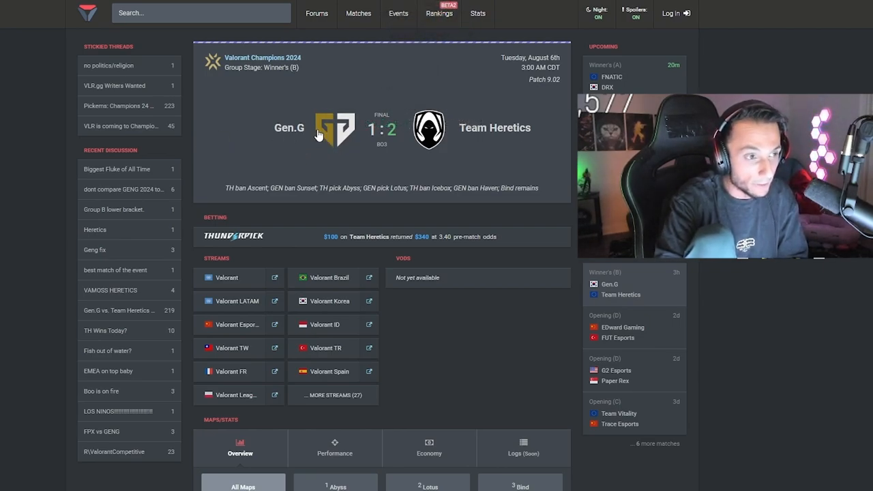
mouse_move(311, 137)
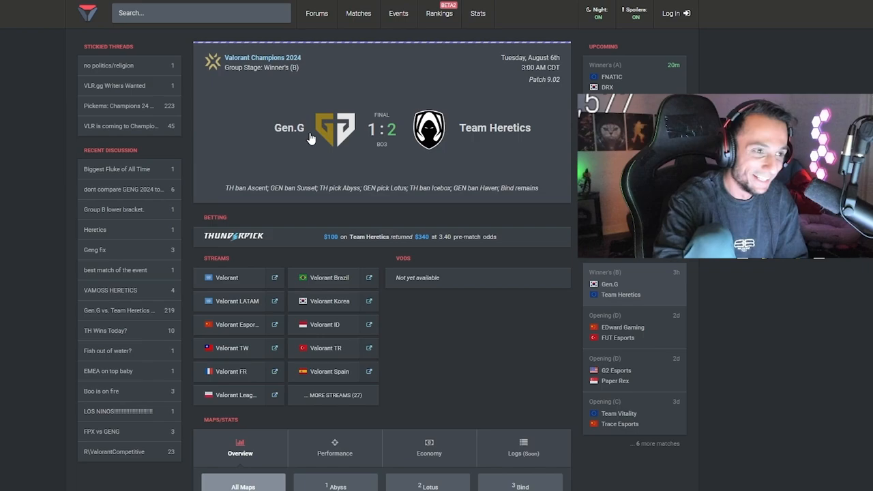
mouse_move(279, 85)
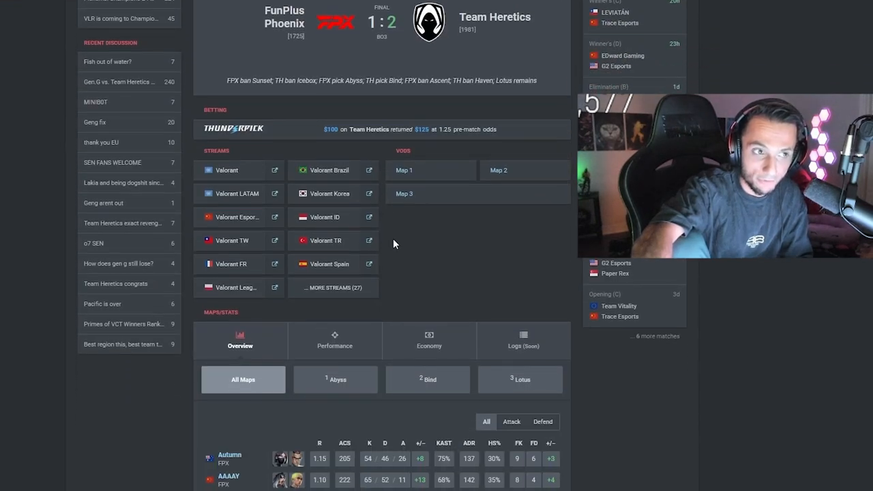
- Go to the upcoming Sentinels vs FunPlus Phoenix Champions 2024 elimination match page
scroll(up, 3)
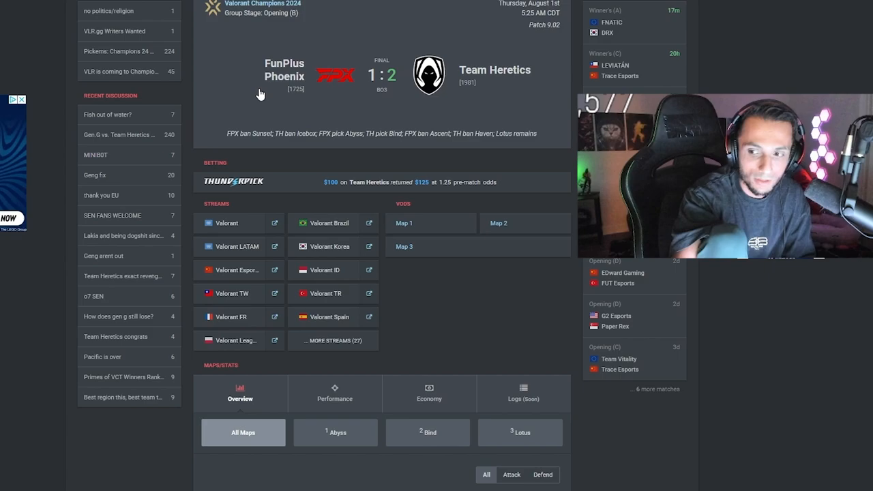
mouse_move(285, 96)
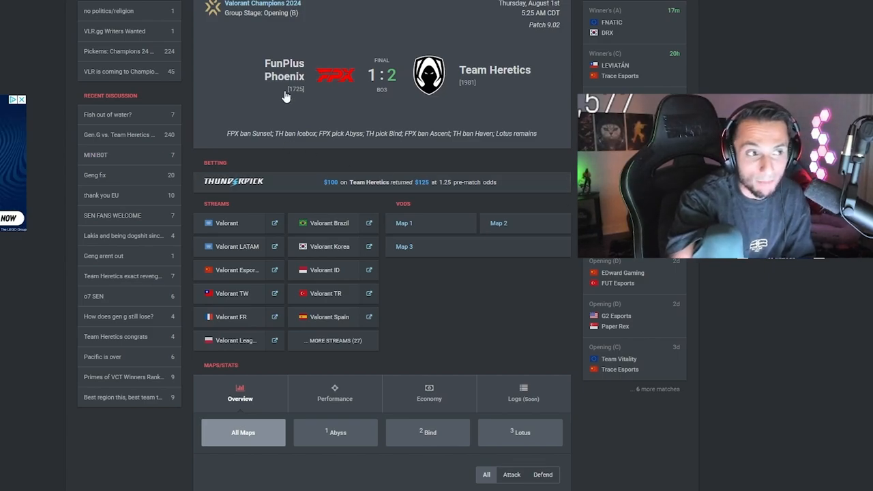
click(284, 69)
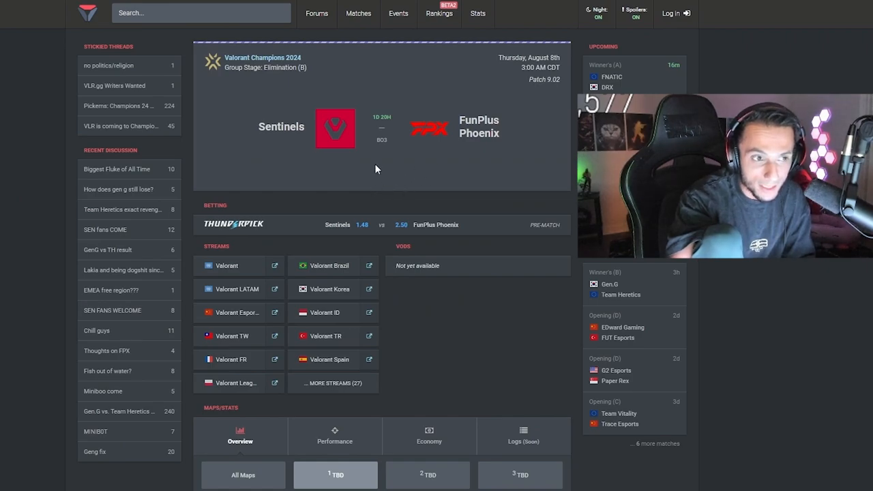
mouse_move(402, 107)
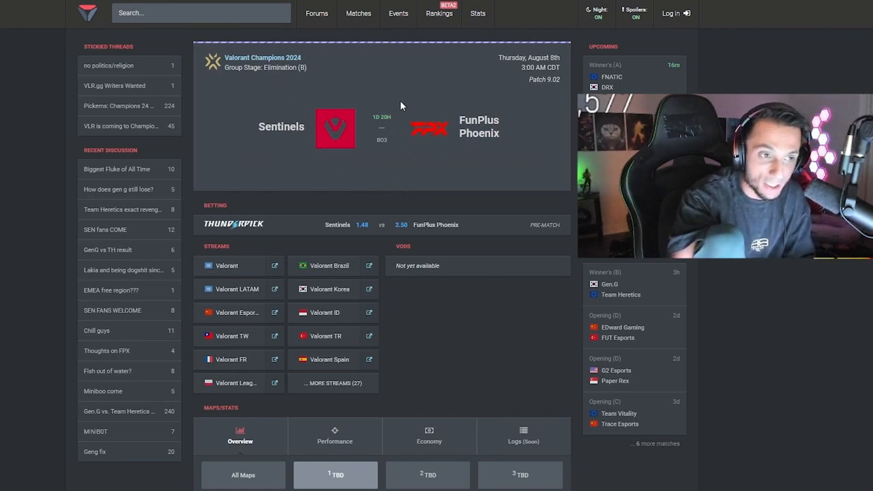
mouse_move(279, 147)
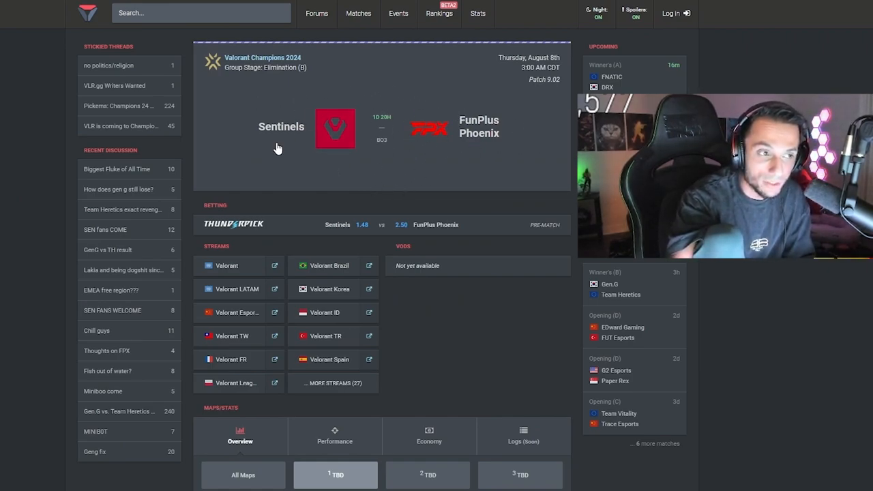
mouse_move(246, 150)
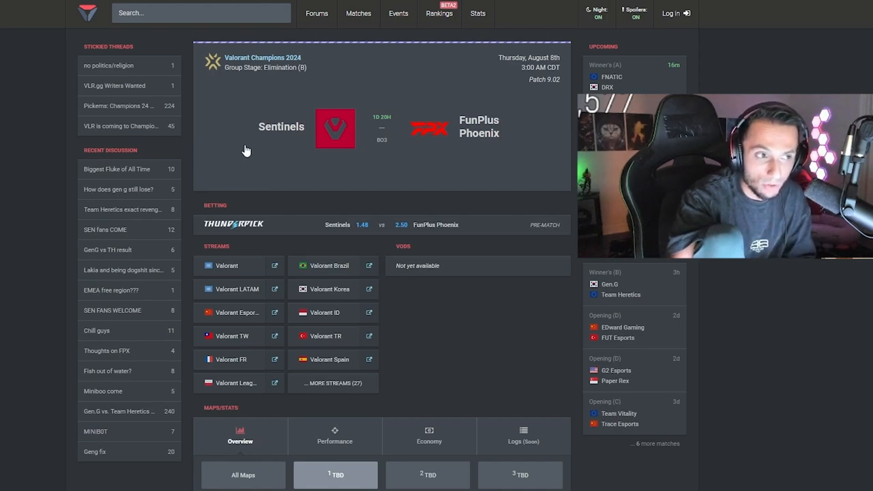
mouse_move(458, 143)
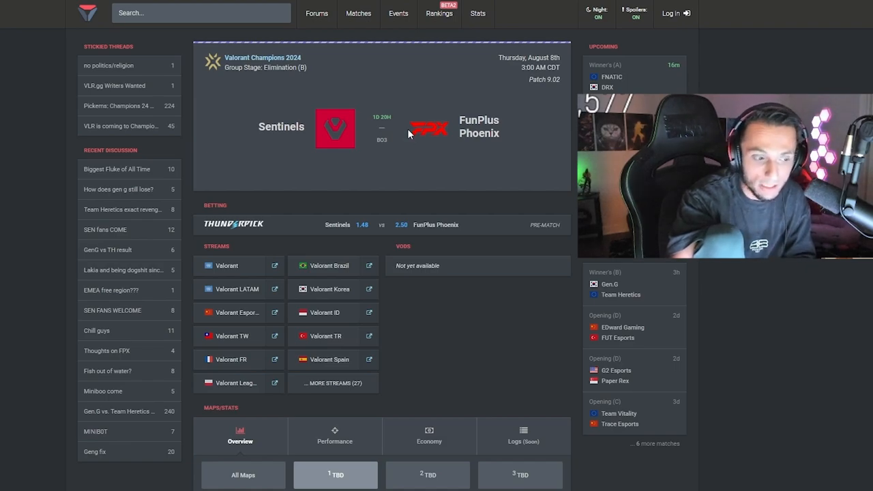
mouse_move(264, 166)
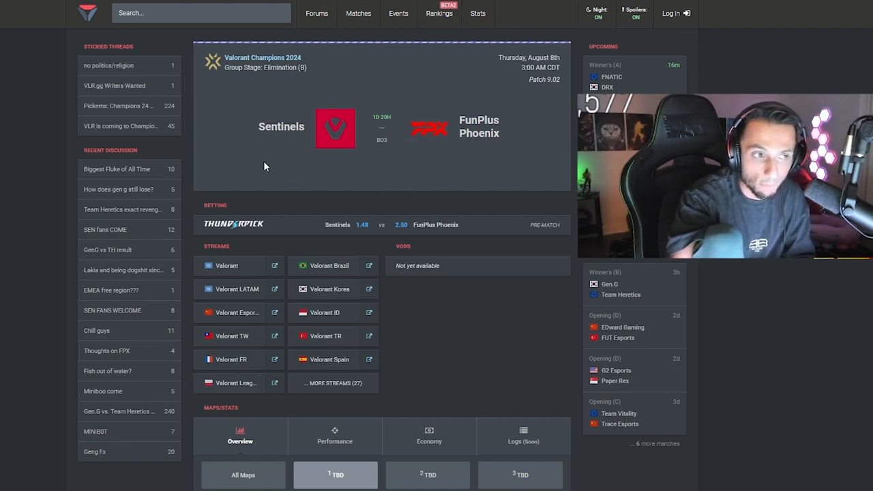
mouse_move(212, 128)
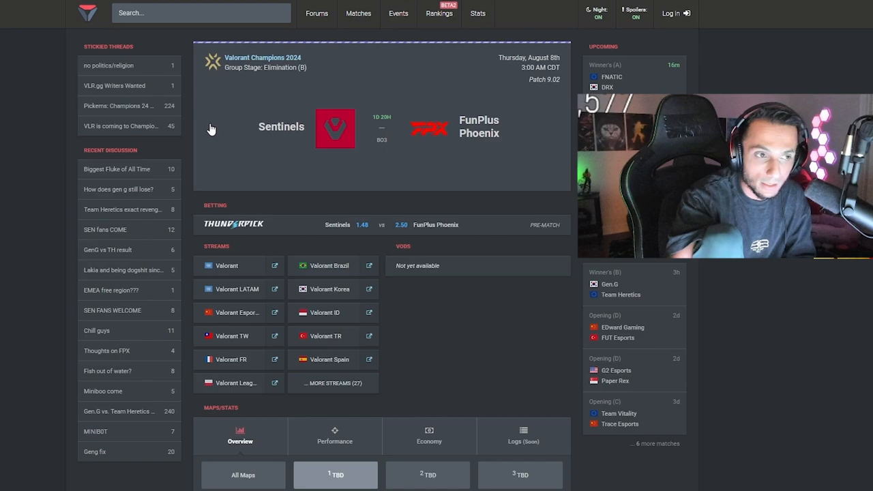
mouse_move(440, 135)
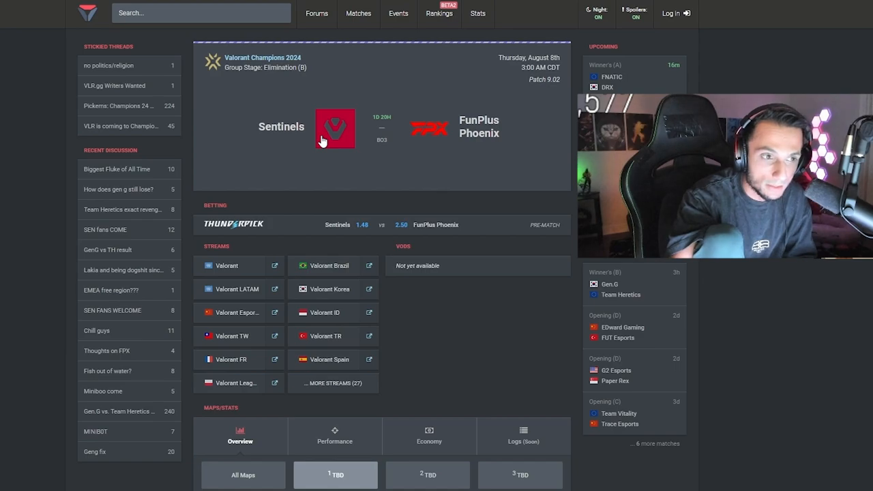
mouse_move(307, 143)
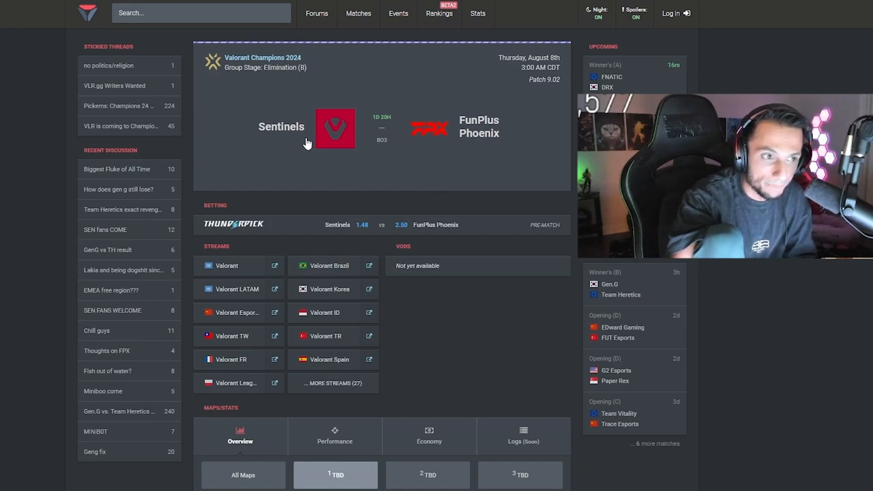
mouse_move(253, 148)
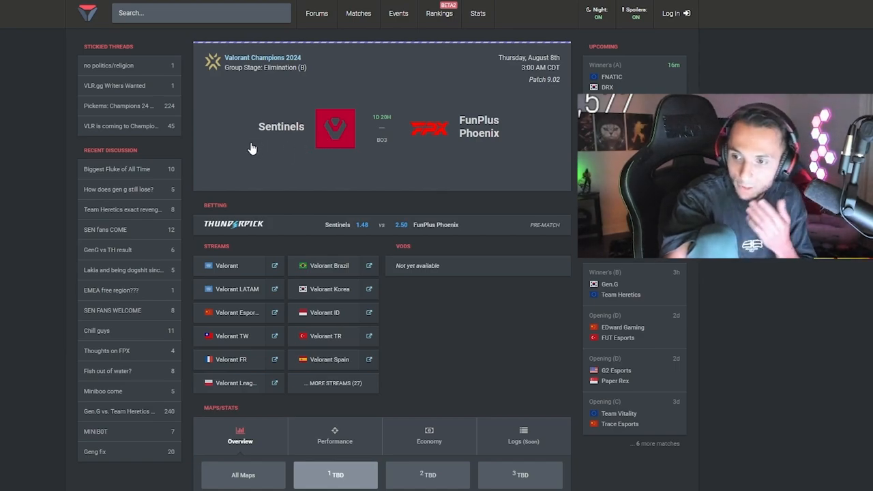
mouse_move(306, 153)
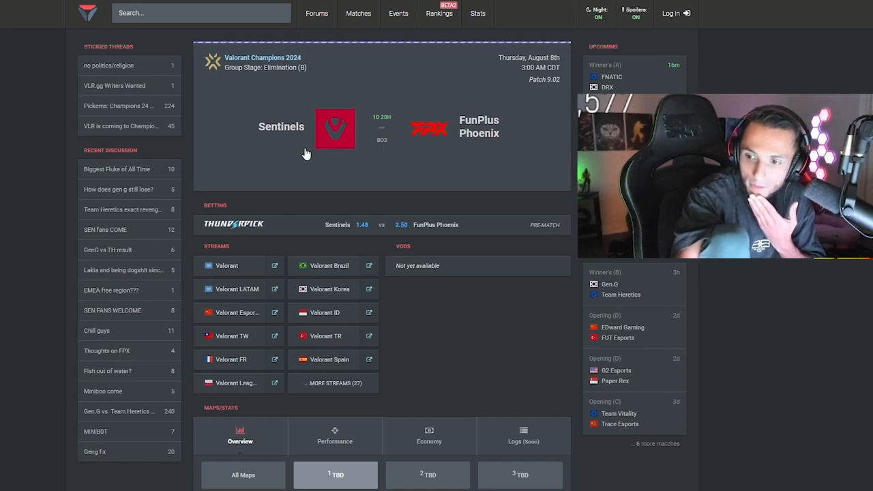
mouse_move(463, 145)
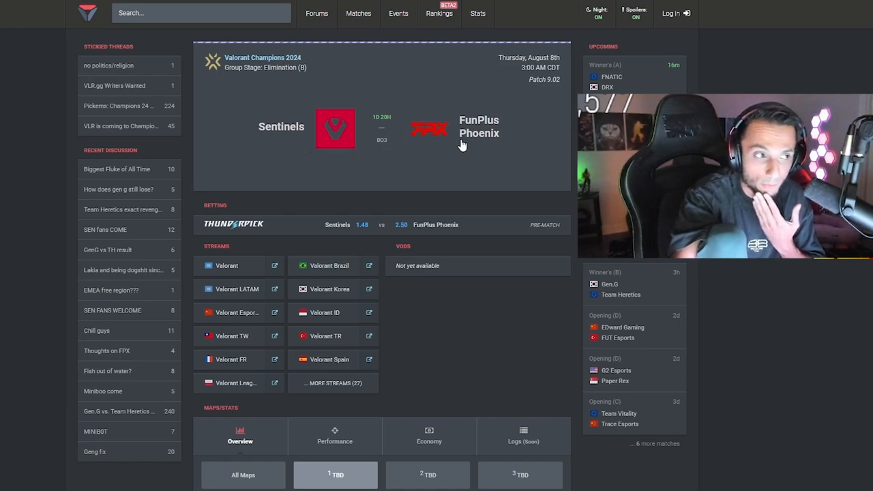
click(479, 125)
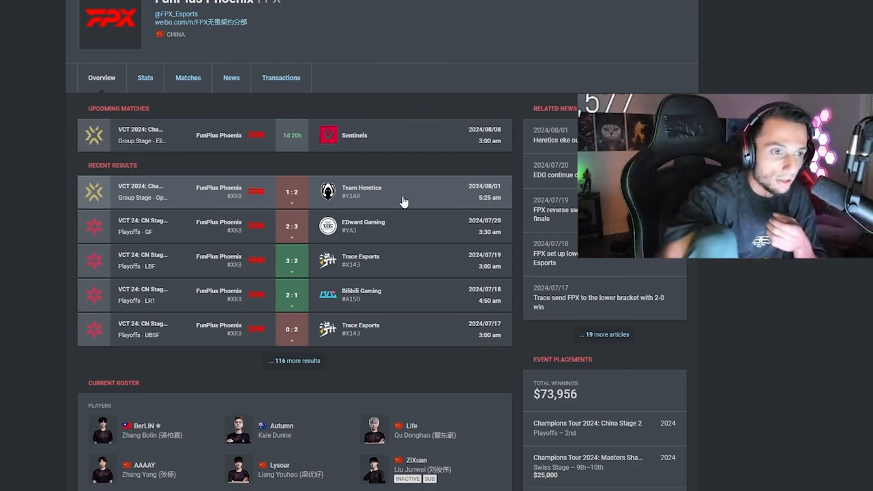
mouse_move(444, 175)
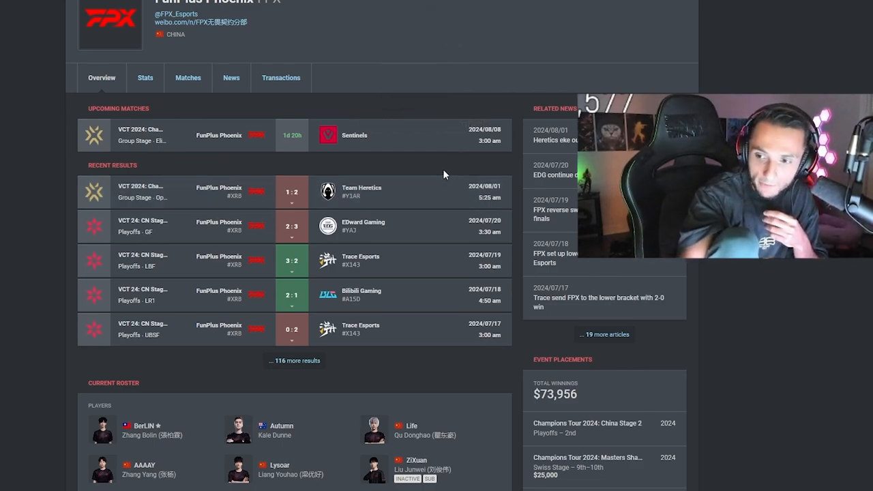